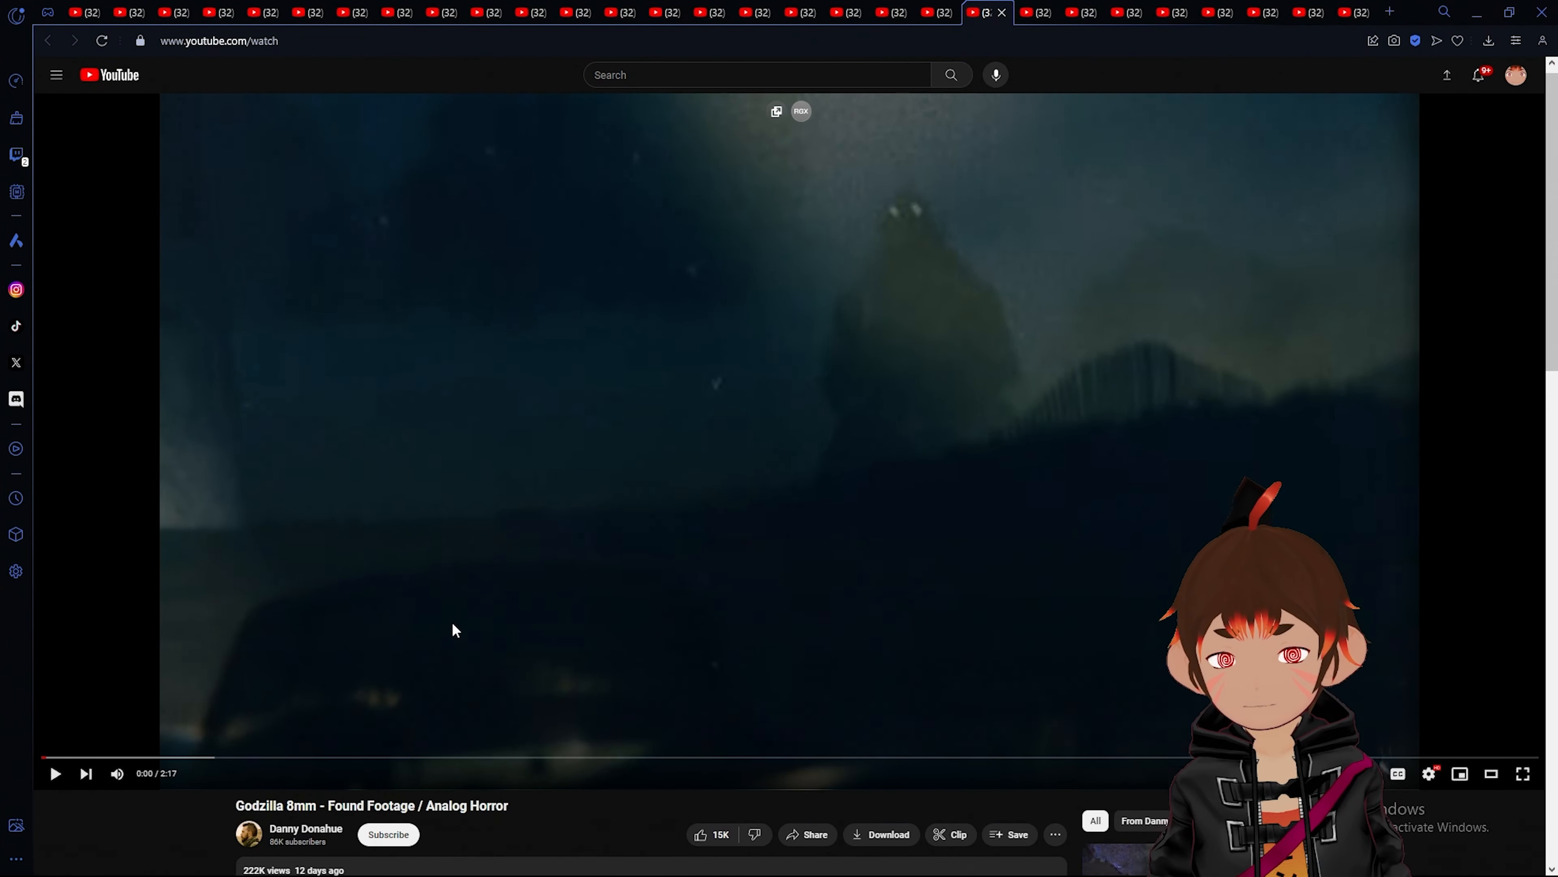
Make the Godzilla 8mm video fill the screen and start playing it.
scroll(down, 3)
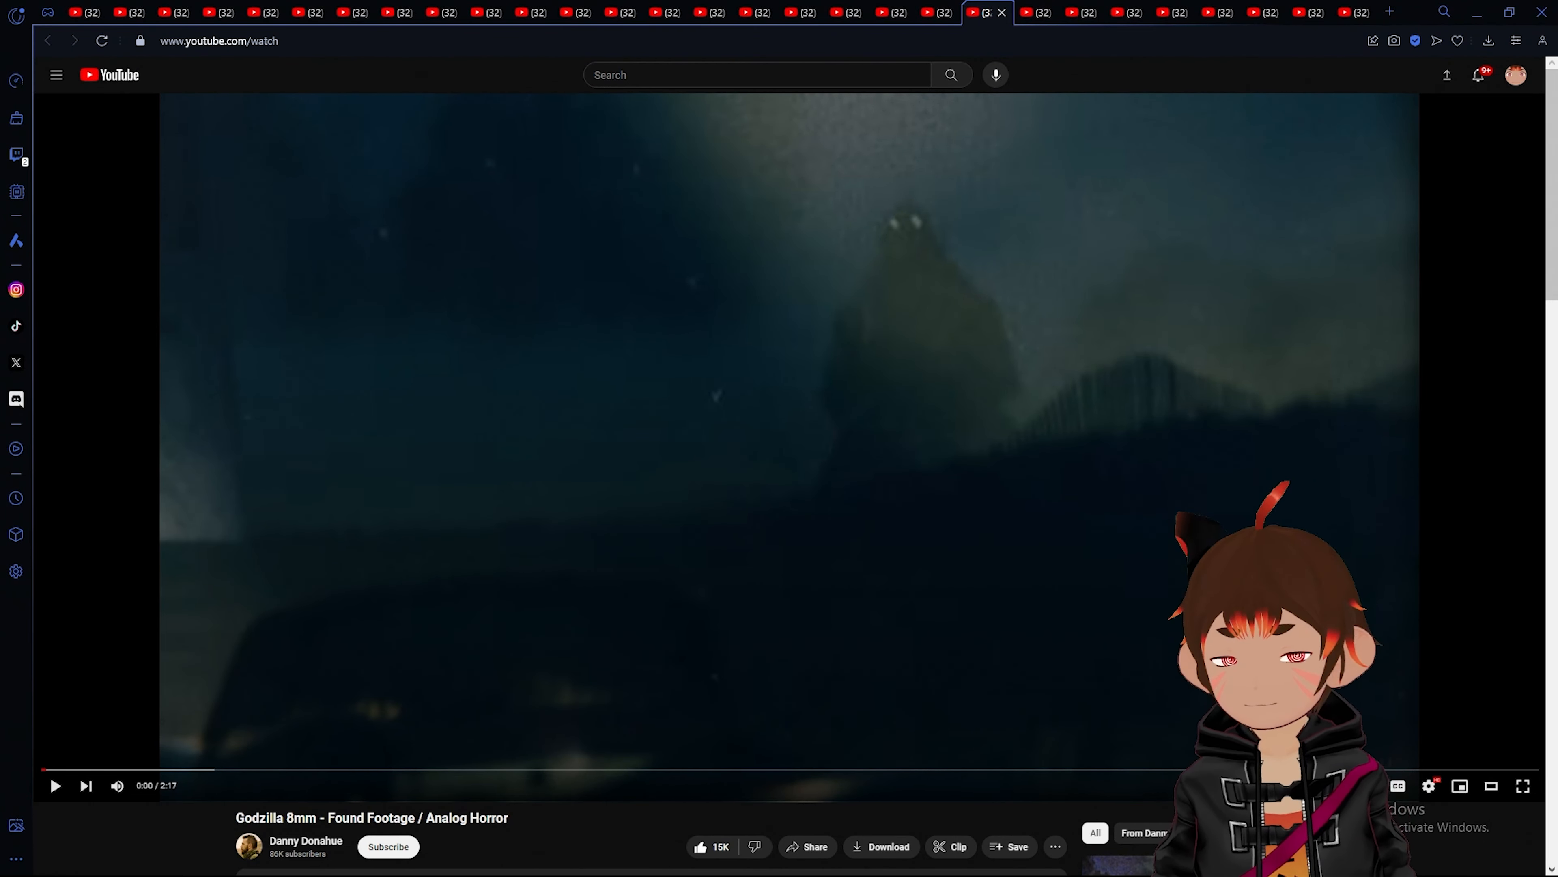
mouse_move(1523, 786)
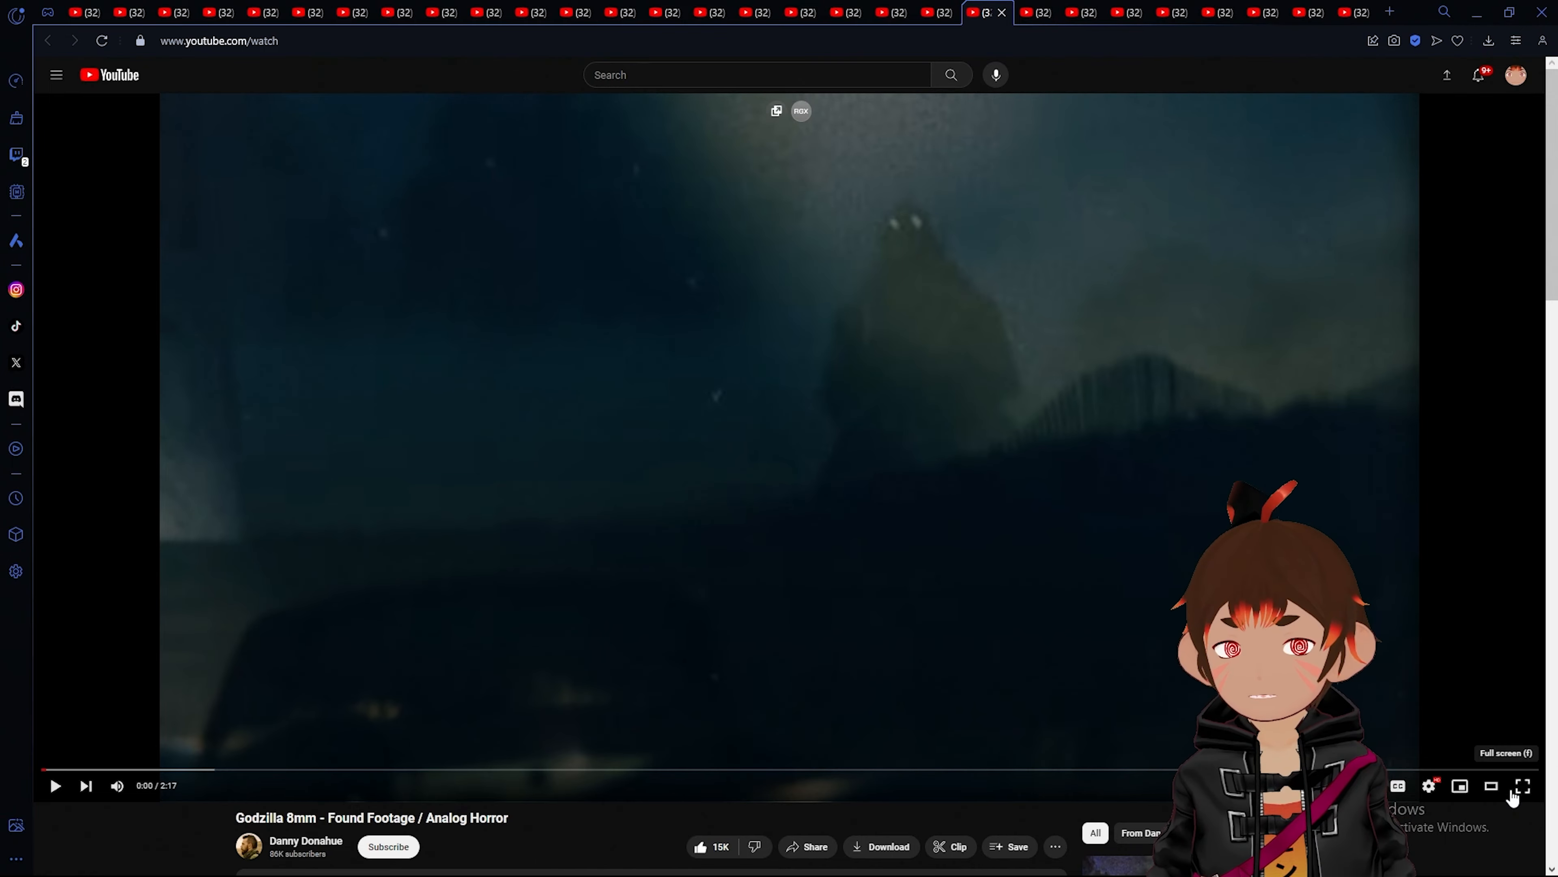
click(1523, 785)
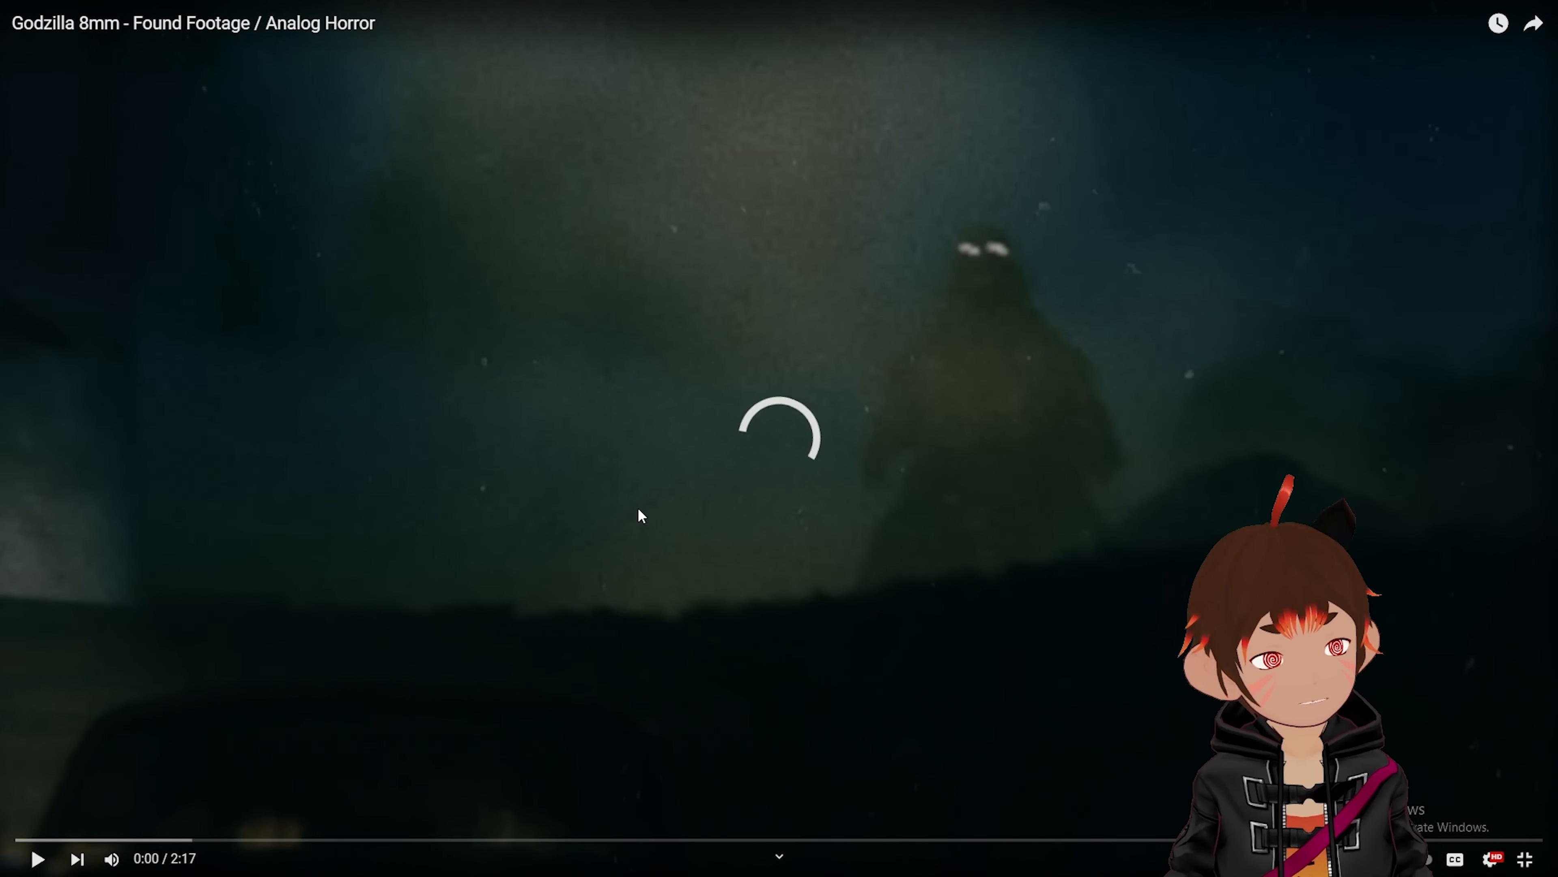
click(38, 858)
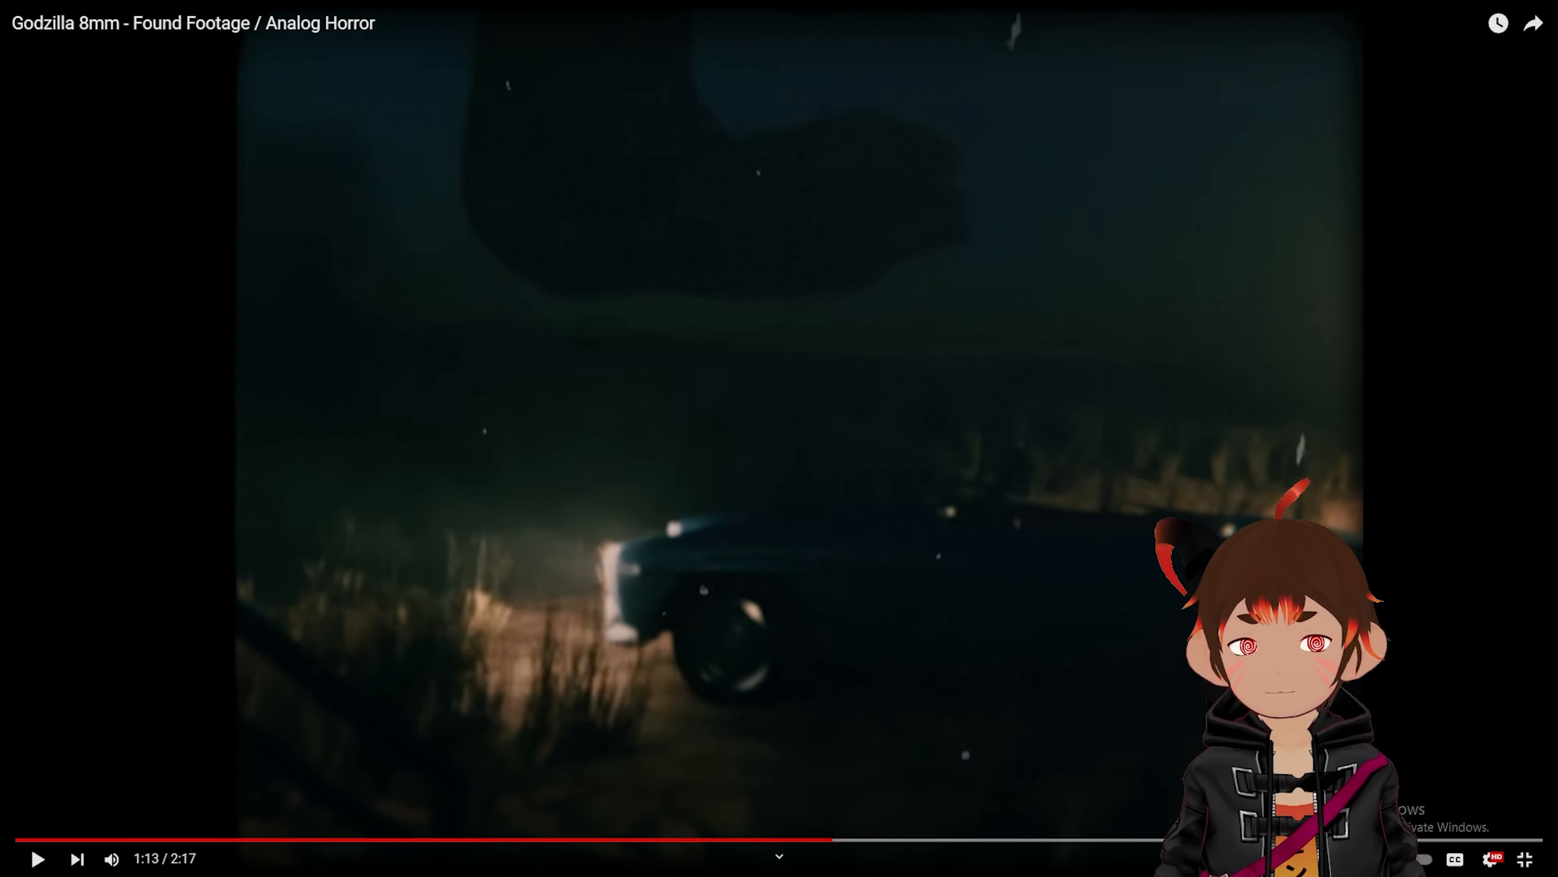
Pause the Godzilla video briefly, then resume so it plays on toward 1:26.
click(37, 858)
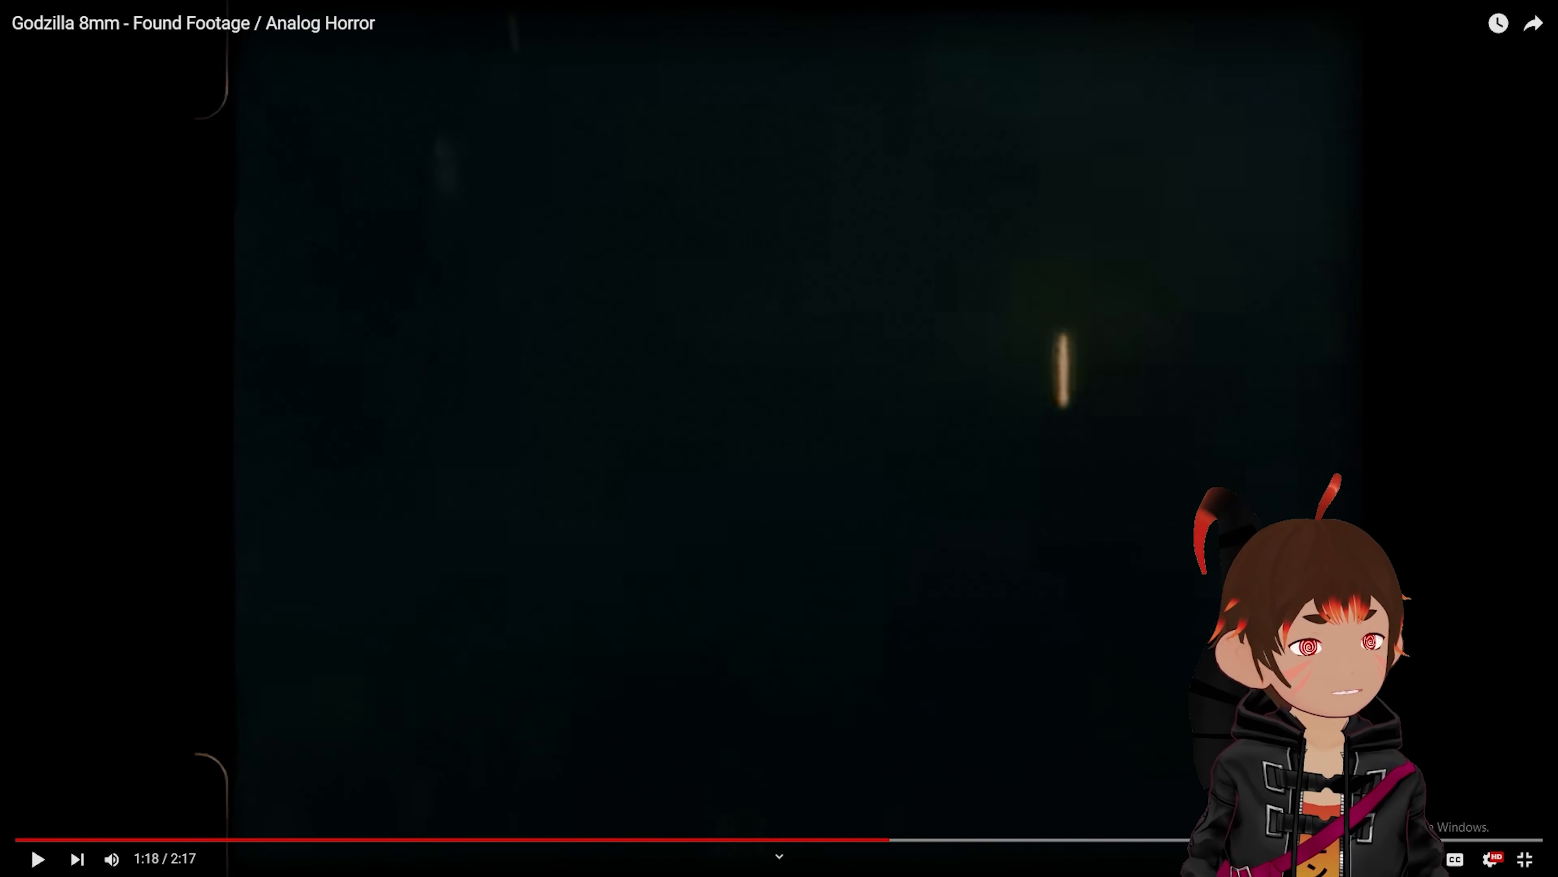
click(38, 858)
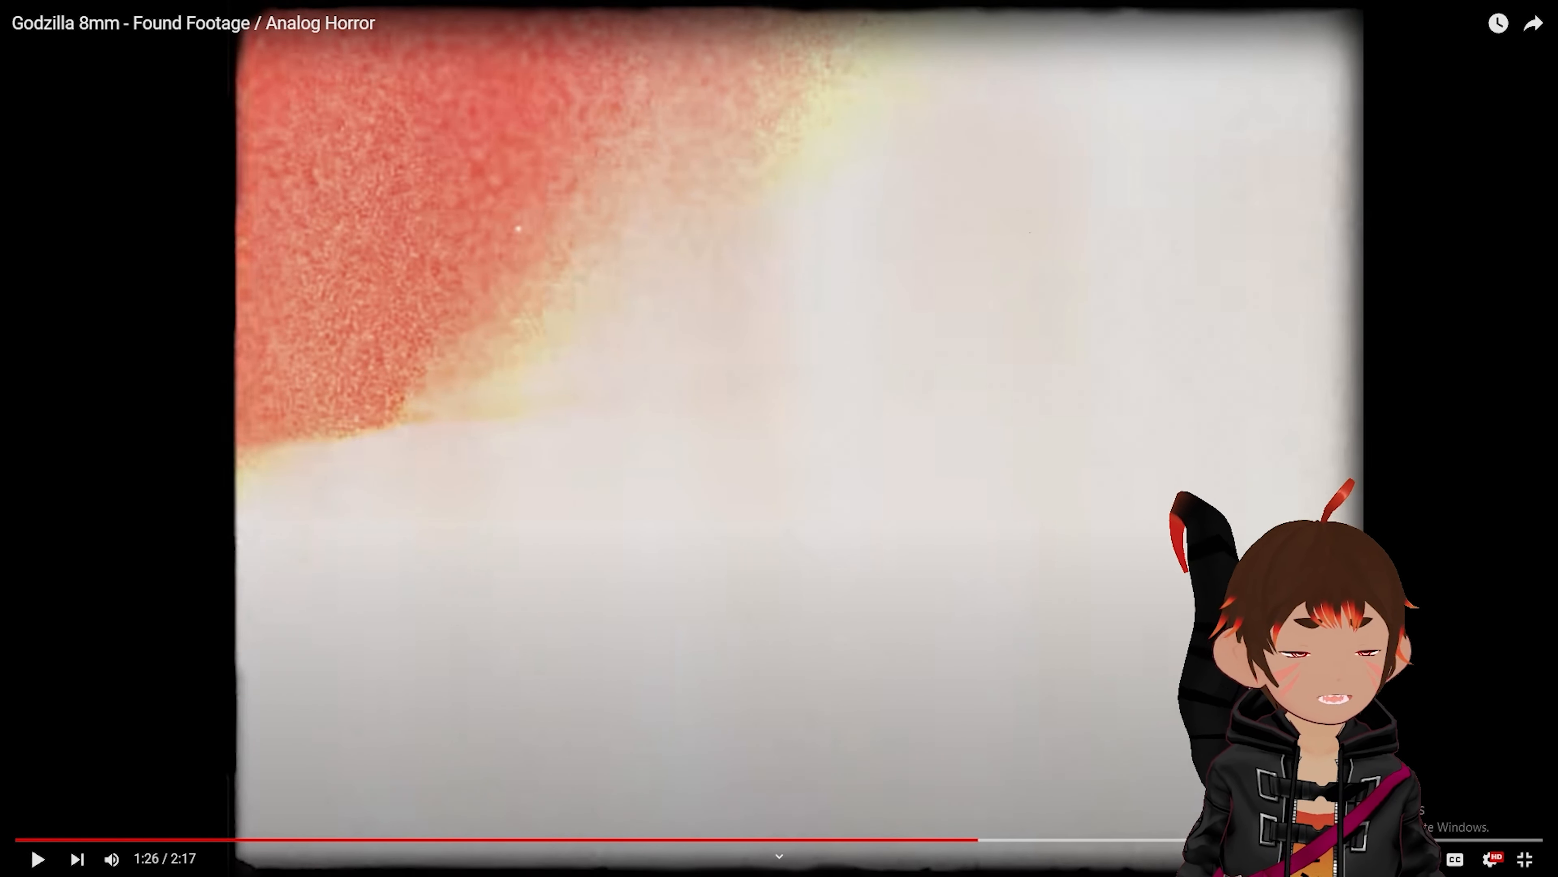
Resume playback, pause at 2:01, then let the video finish at 2:17.
click(780, 439)
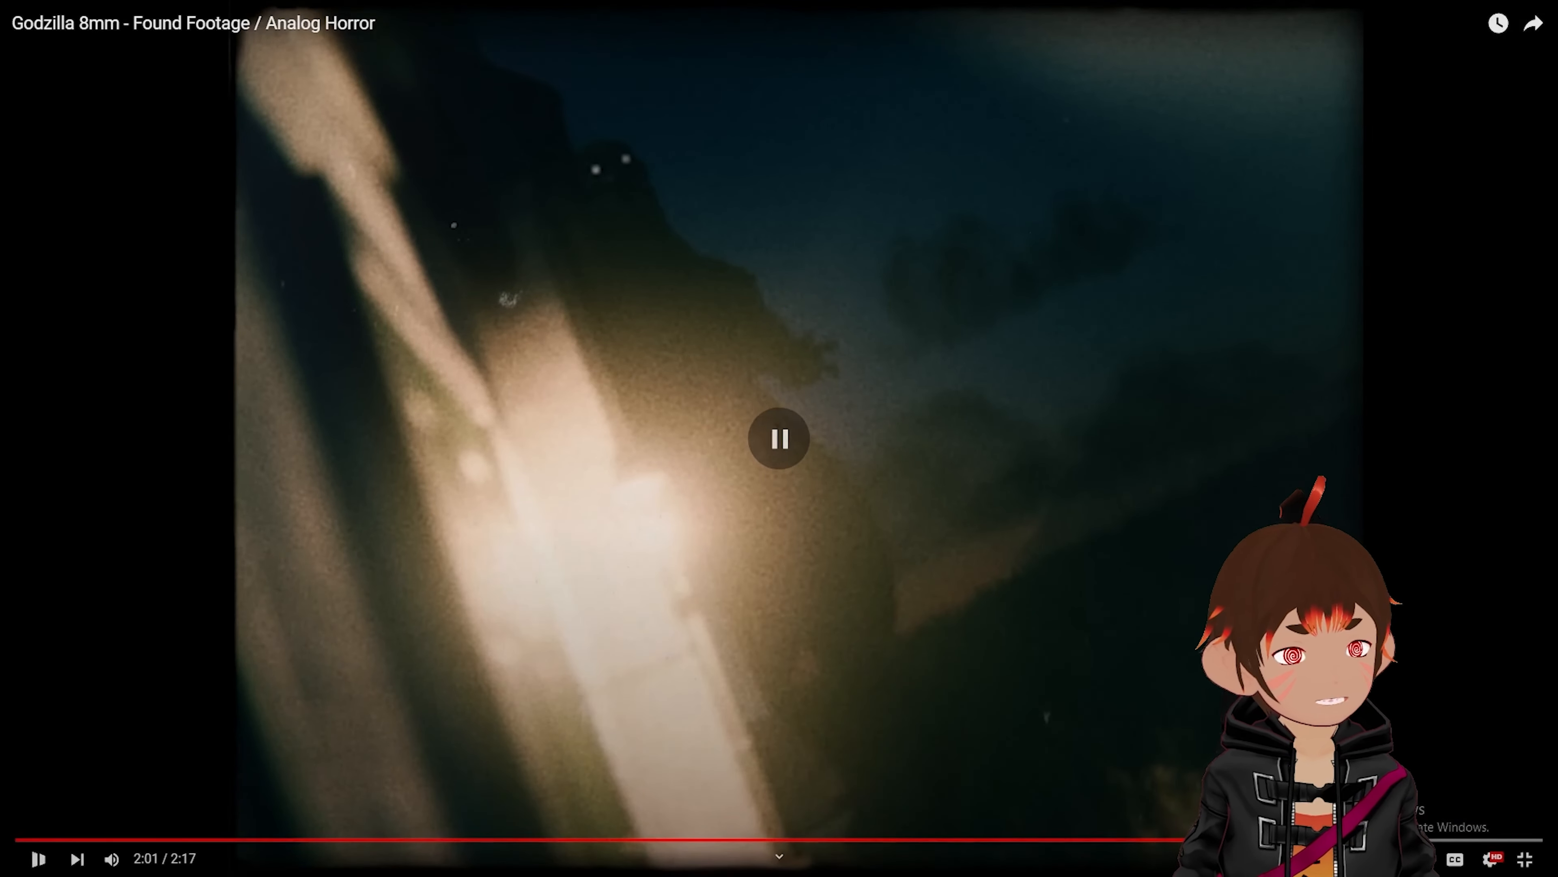
click(779, 438)
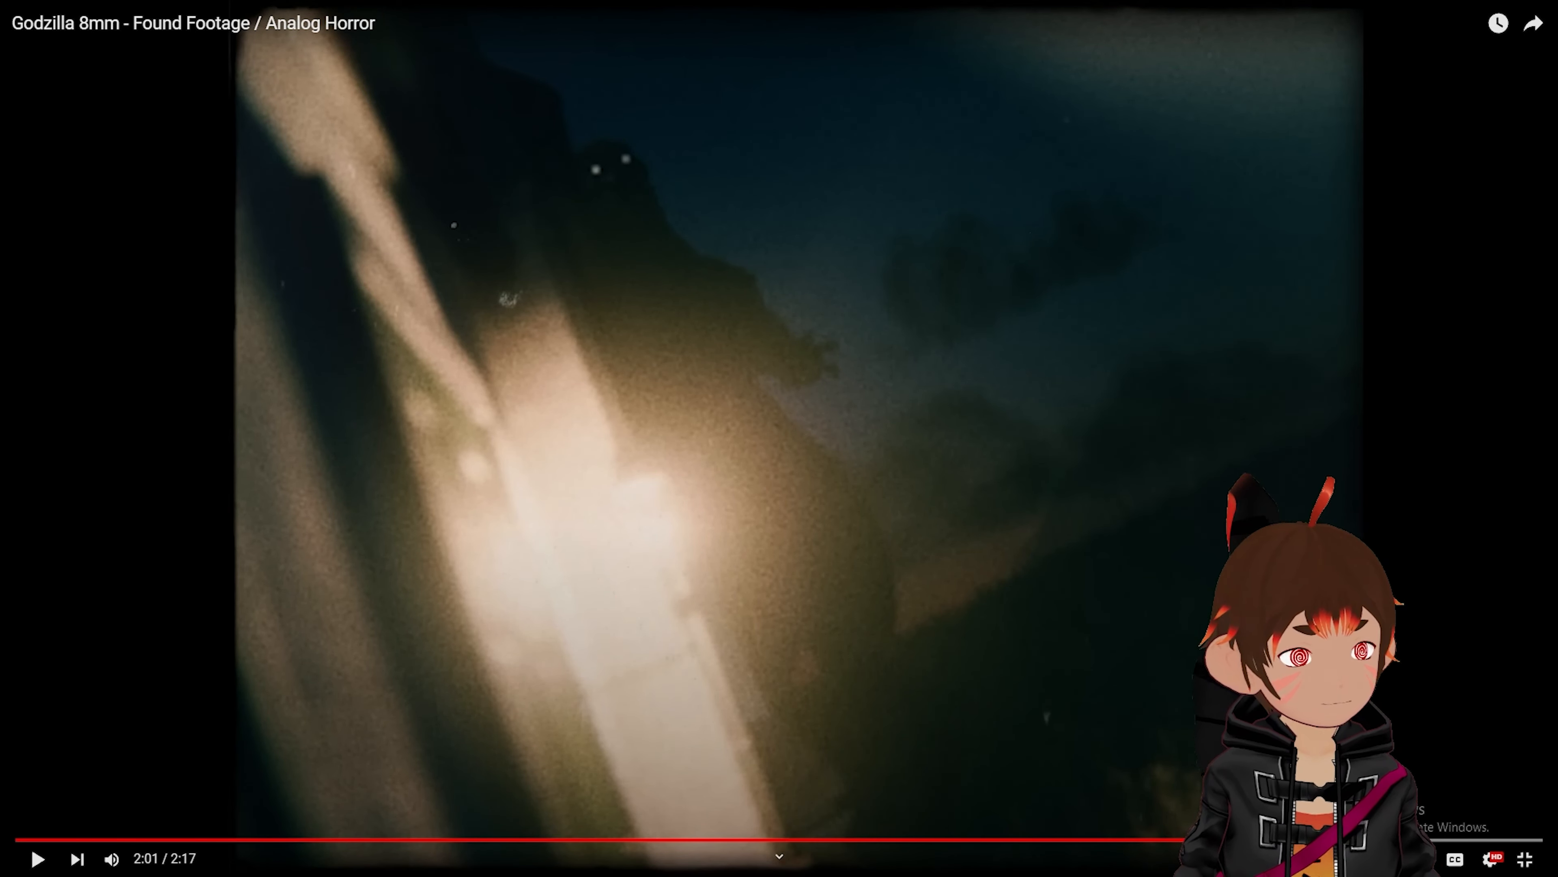
click(38, 859)
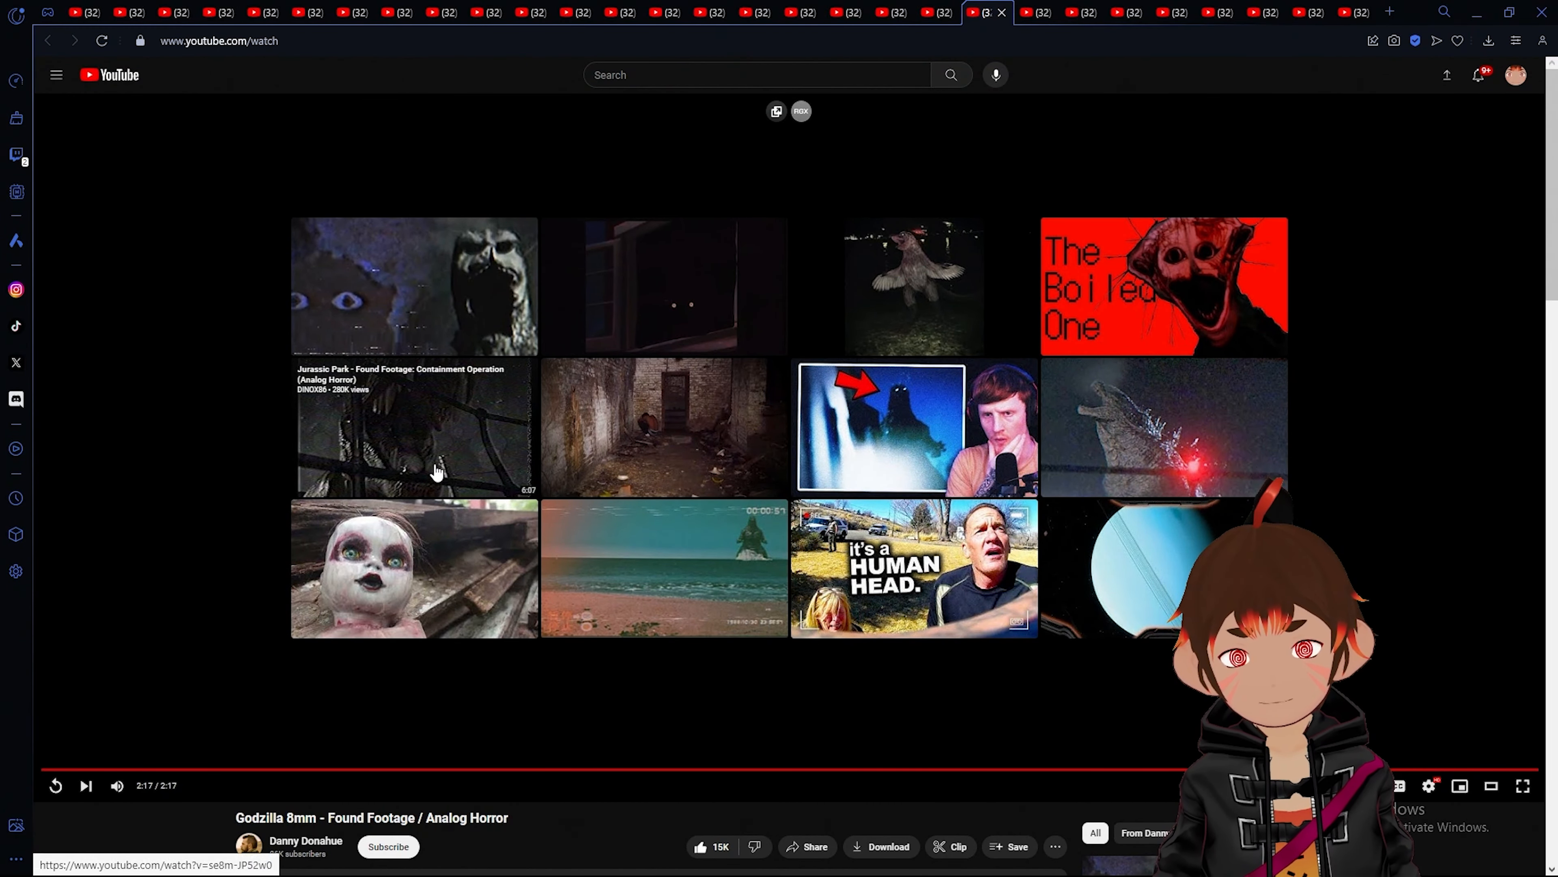
mouse_move(623, 858)
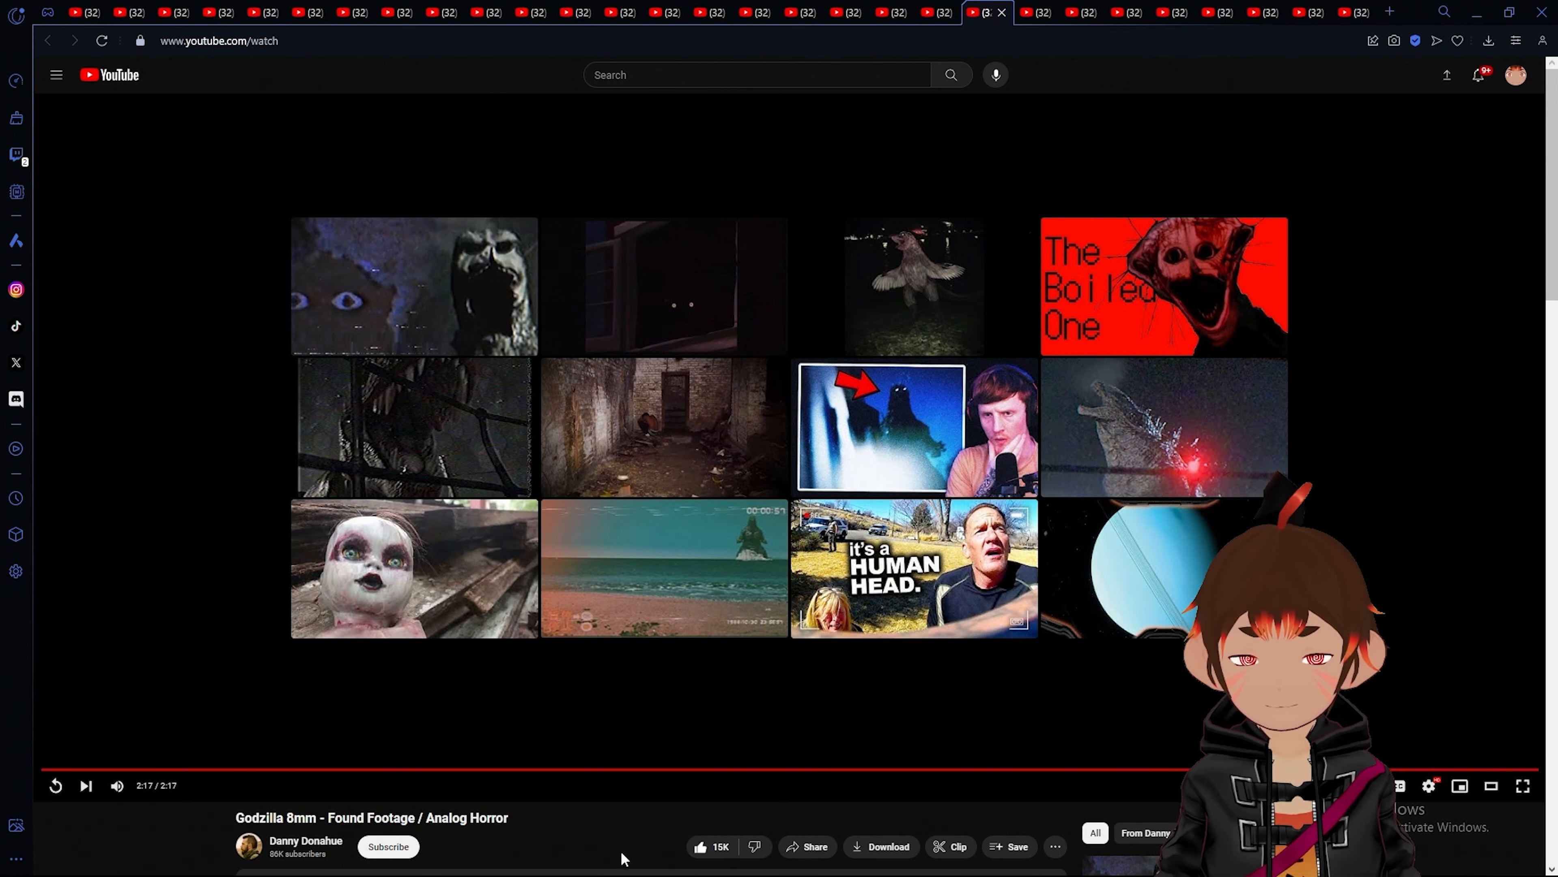
click(388, 846)
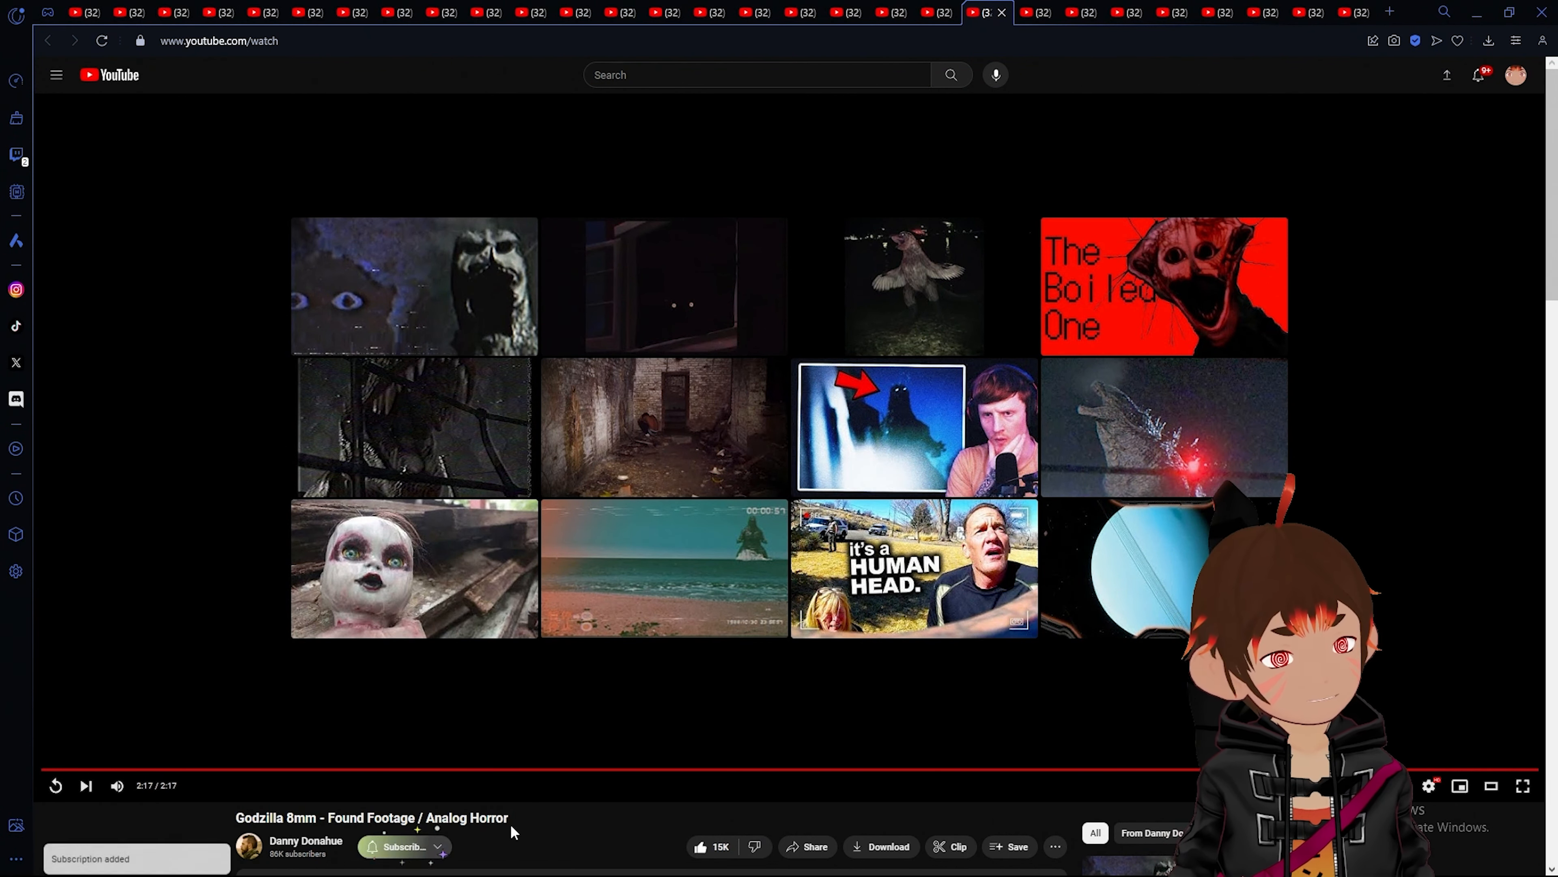
click(402, 846)
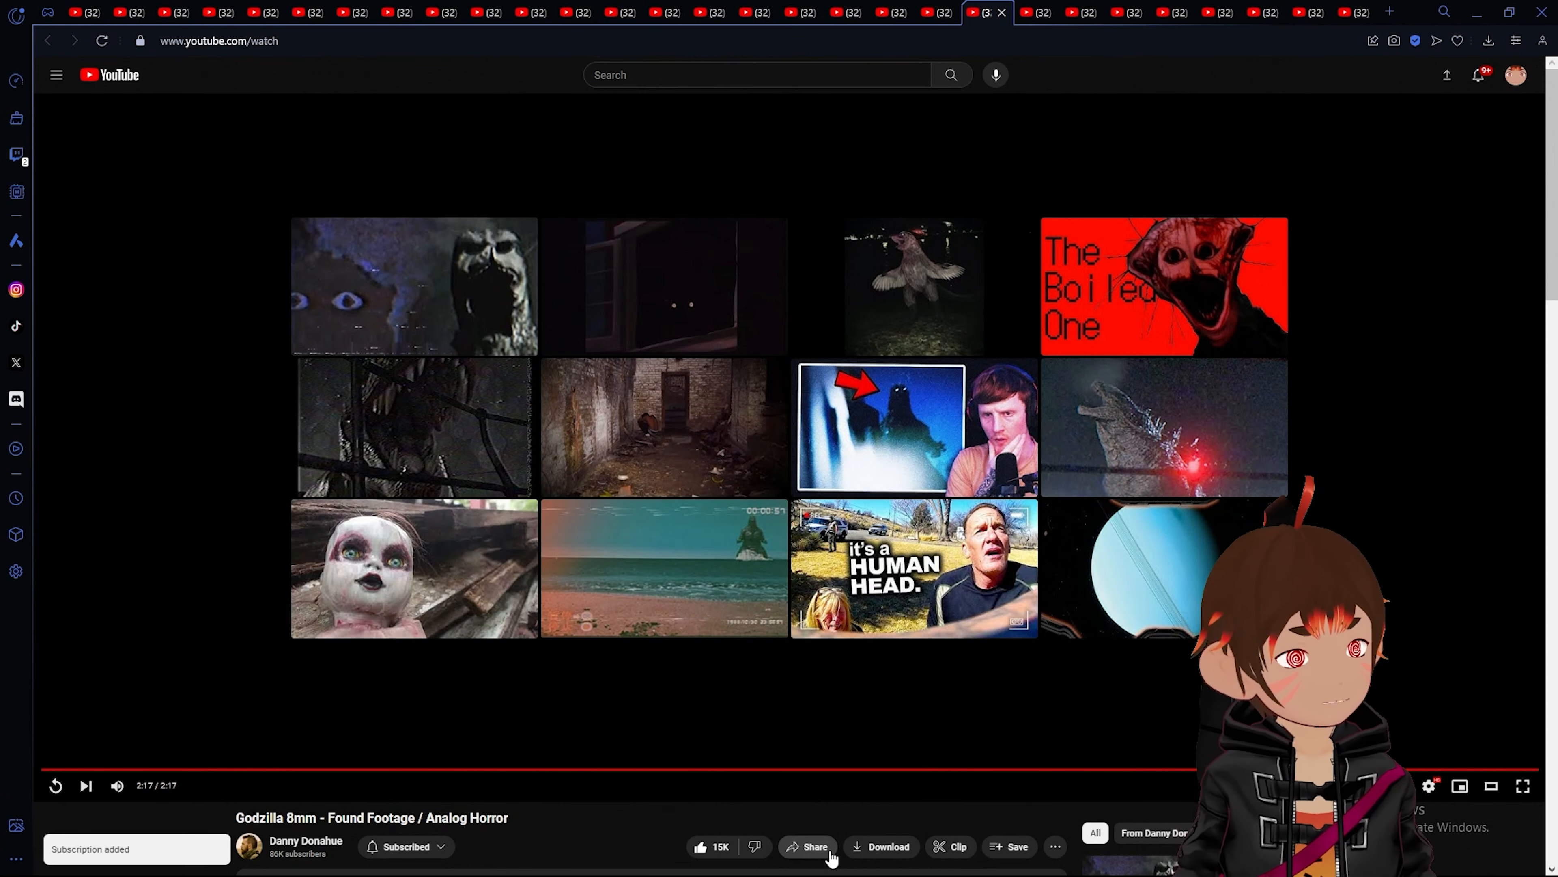
click(814, 846)
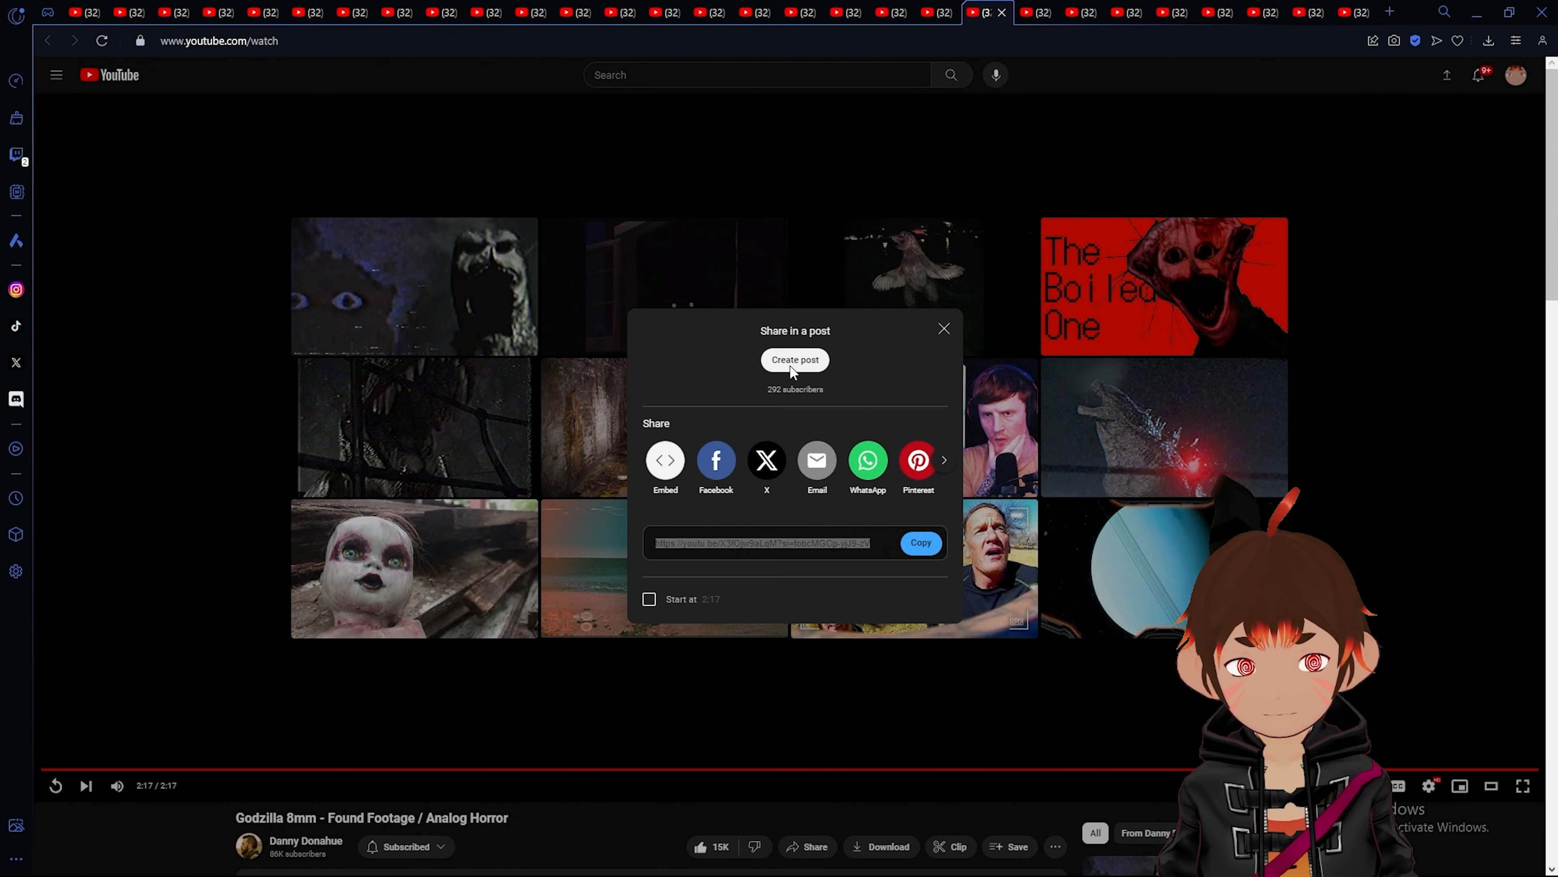
click(943, 328)
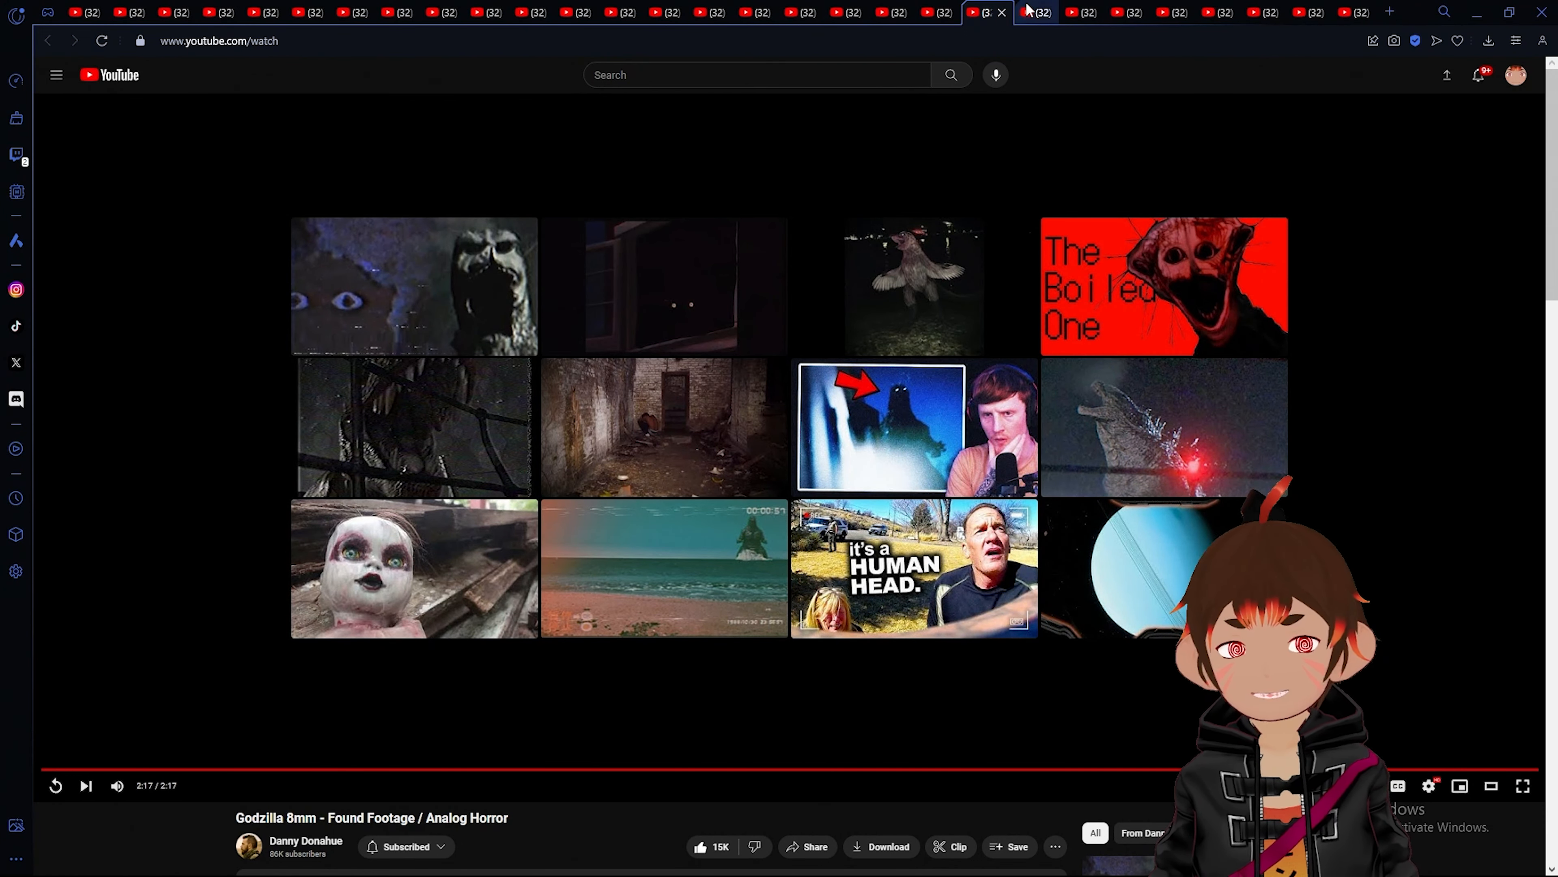
click(1037, 12)
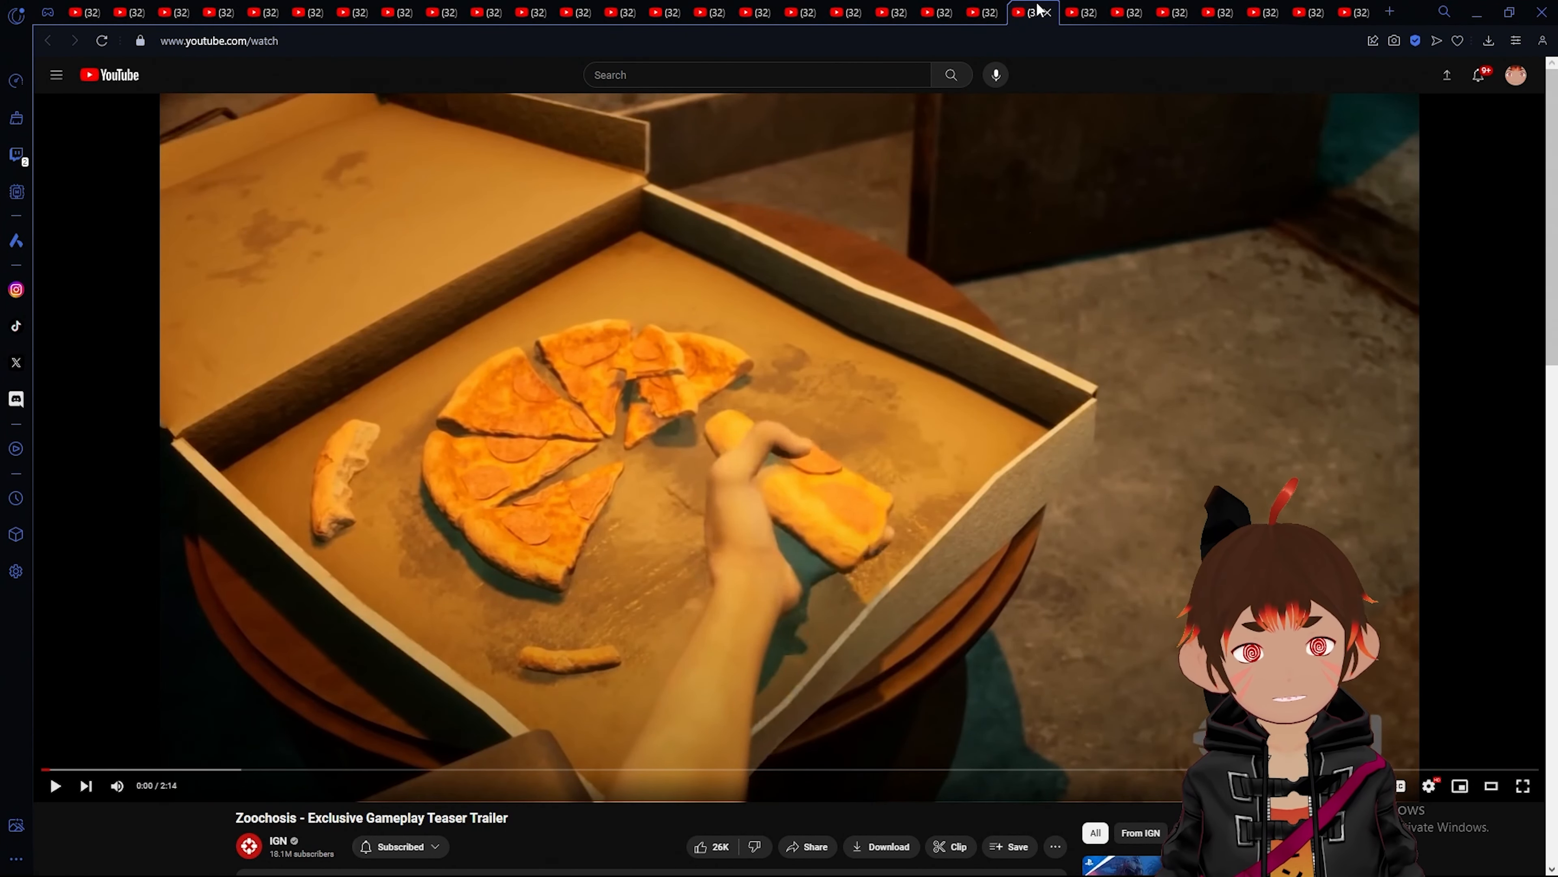
mouse_move(1041, 30)
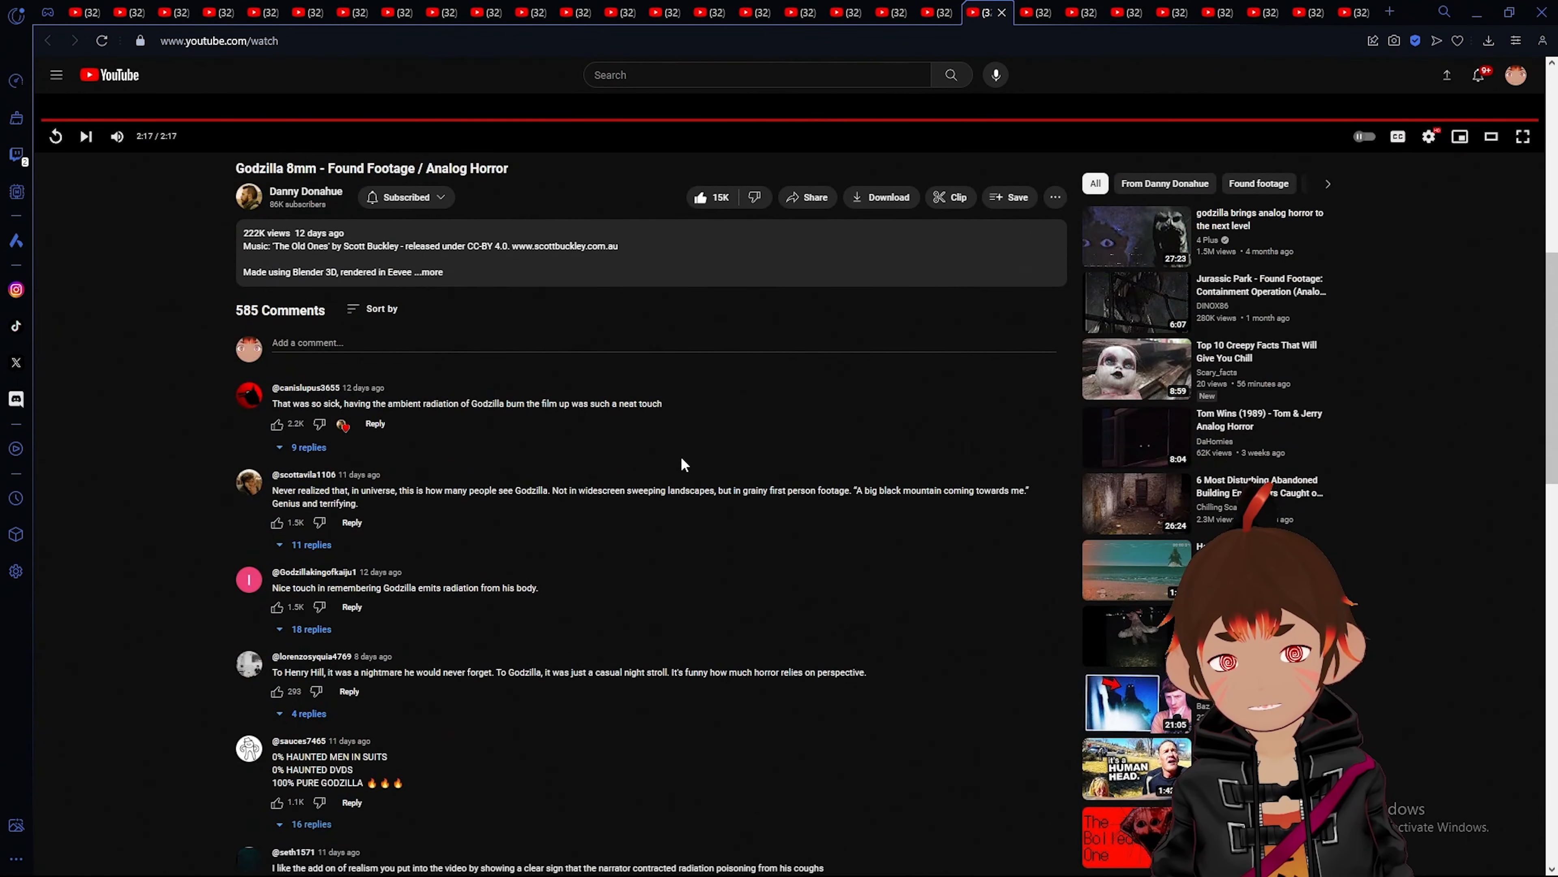
mouse_move(156, 359)
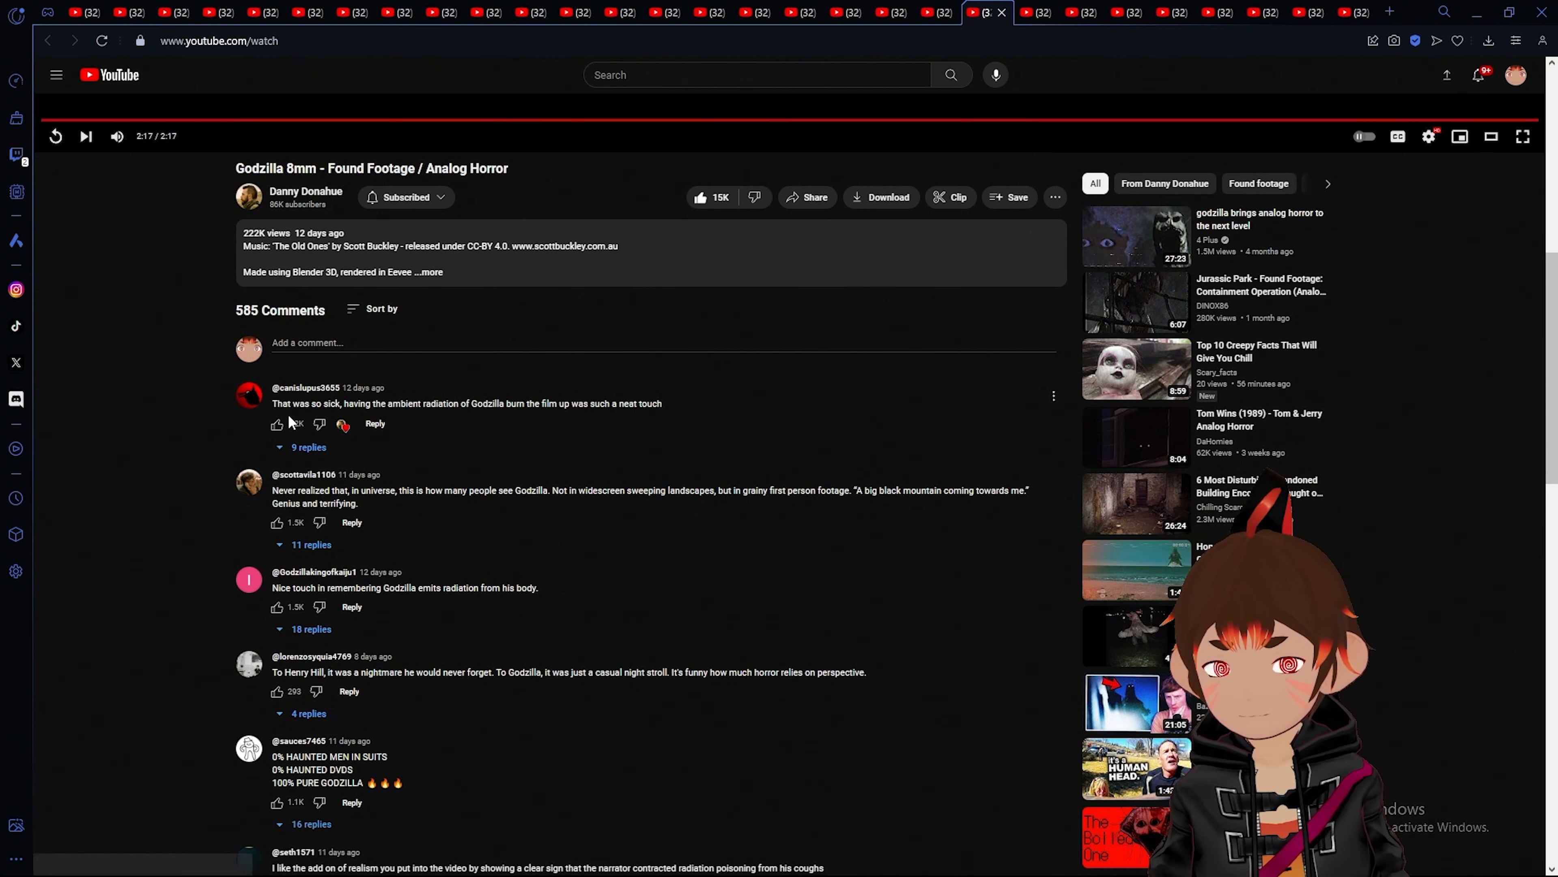
click(278, 425)
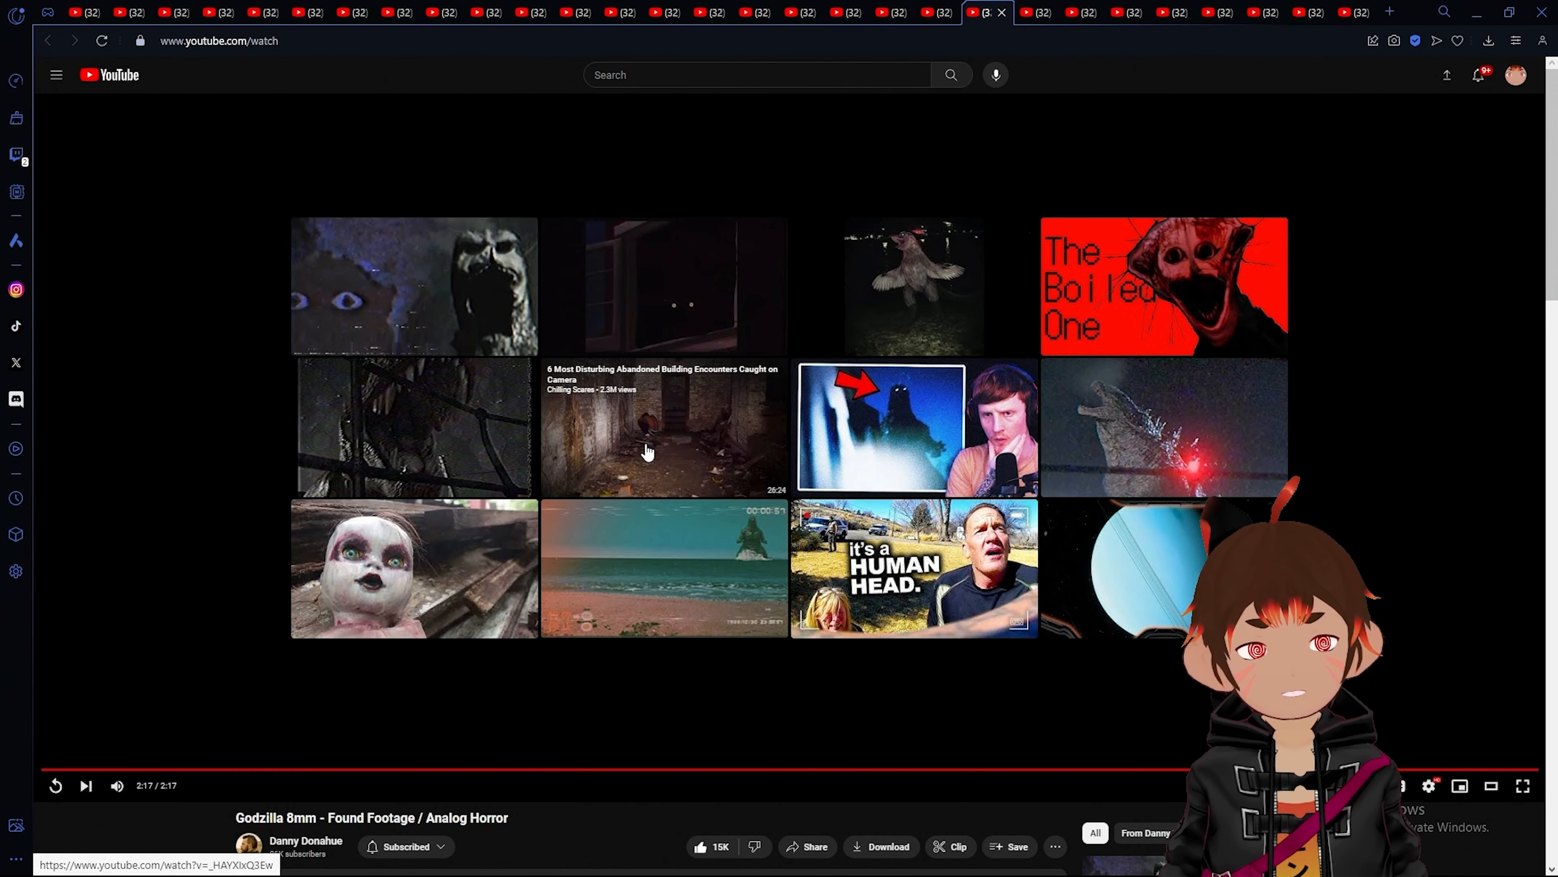
scroll(down, 3)
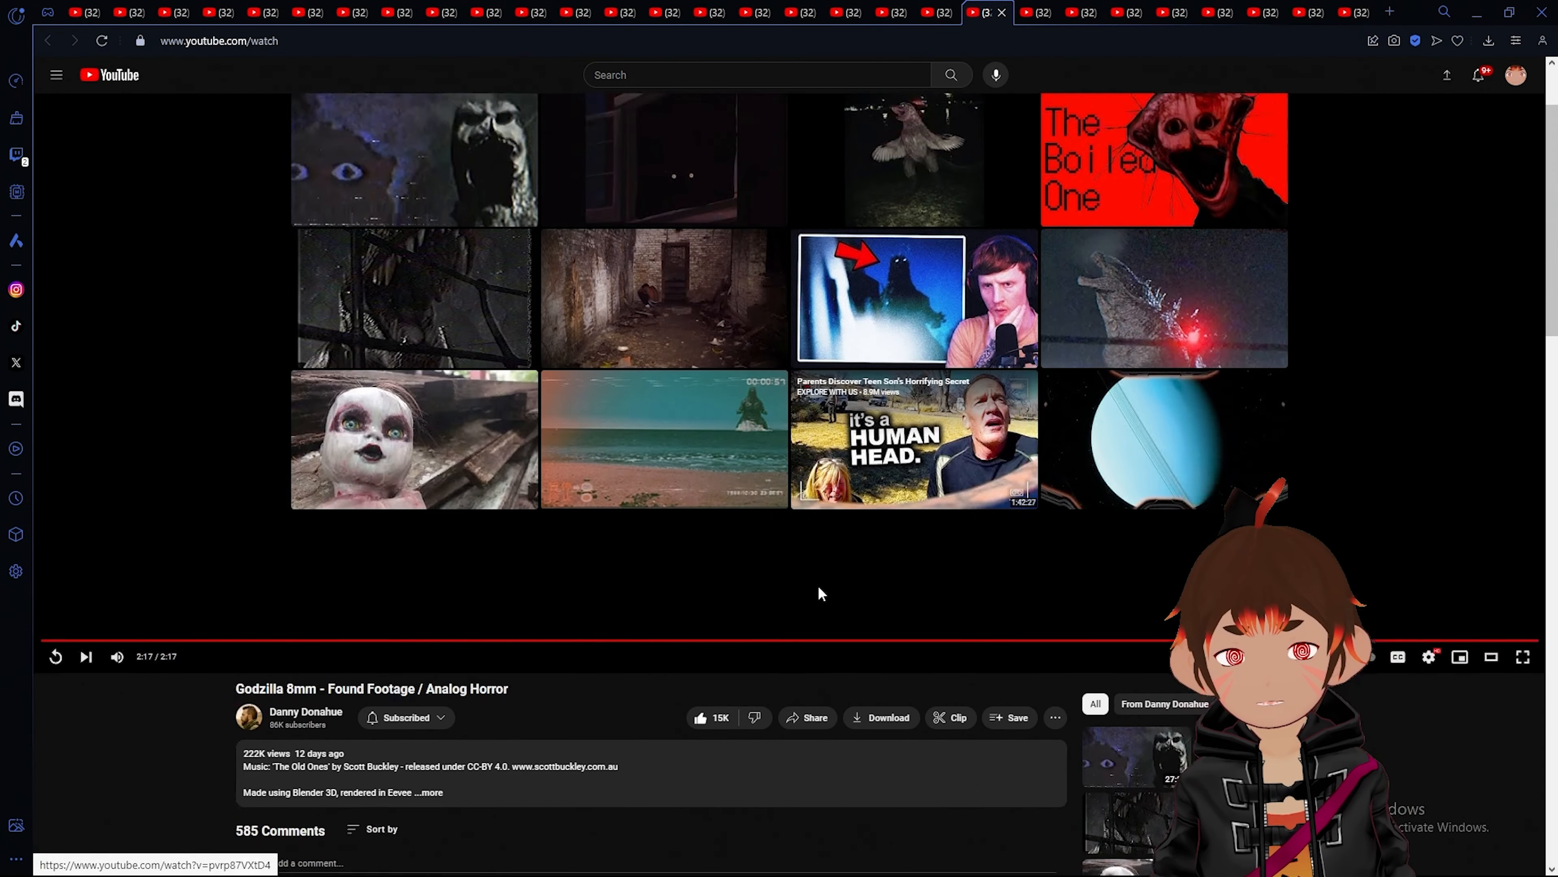
scroll(down, 3)
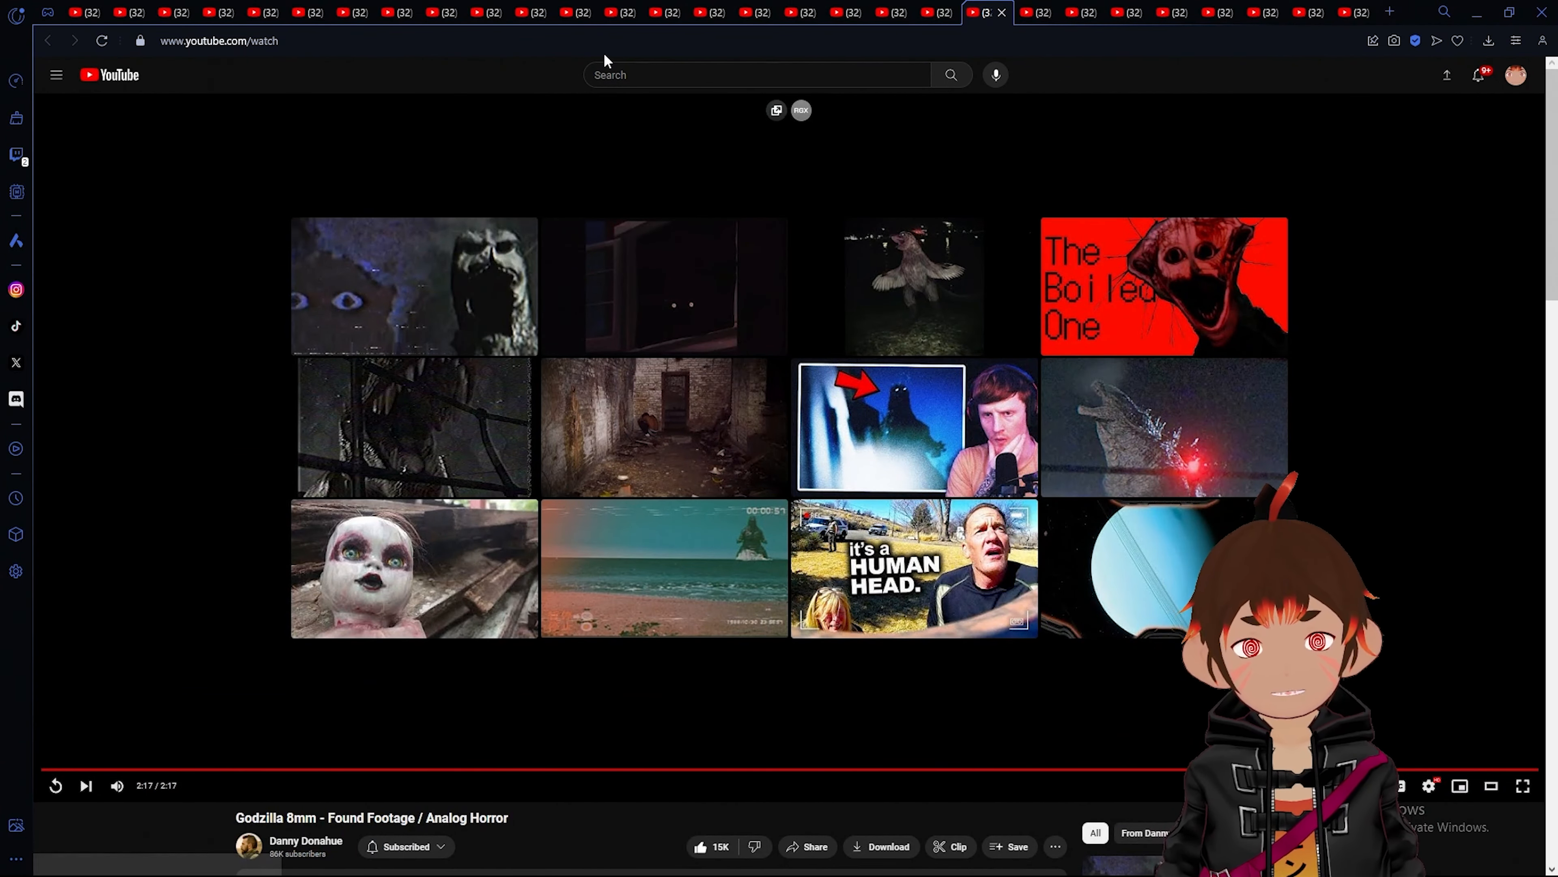
mouse_move(570, 316)
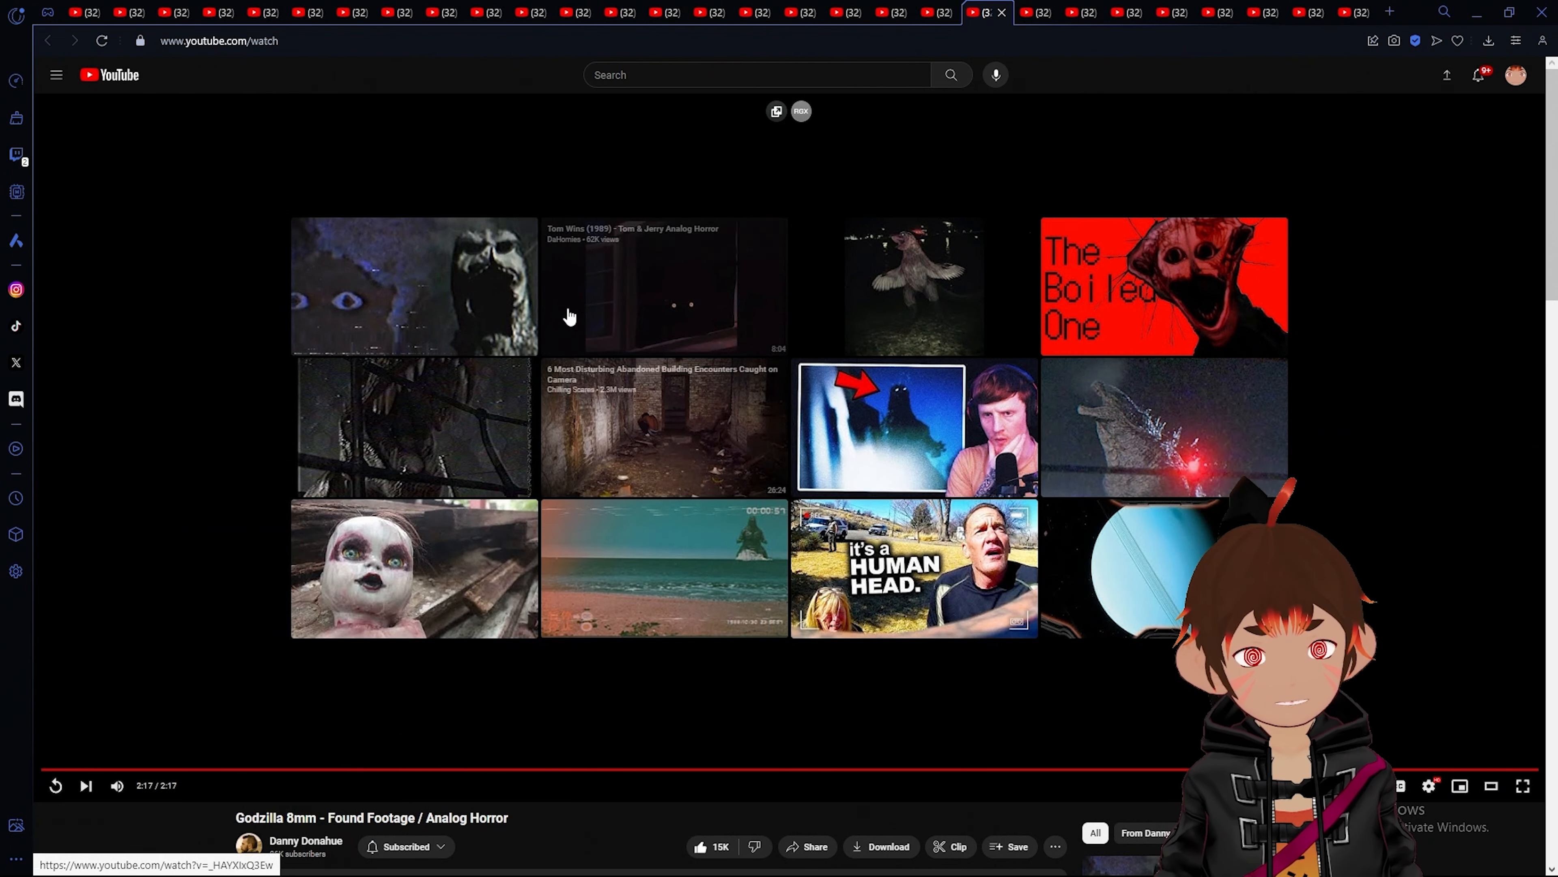
mouse_move(1001, 13)
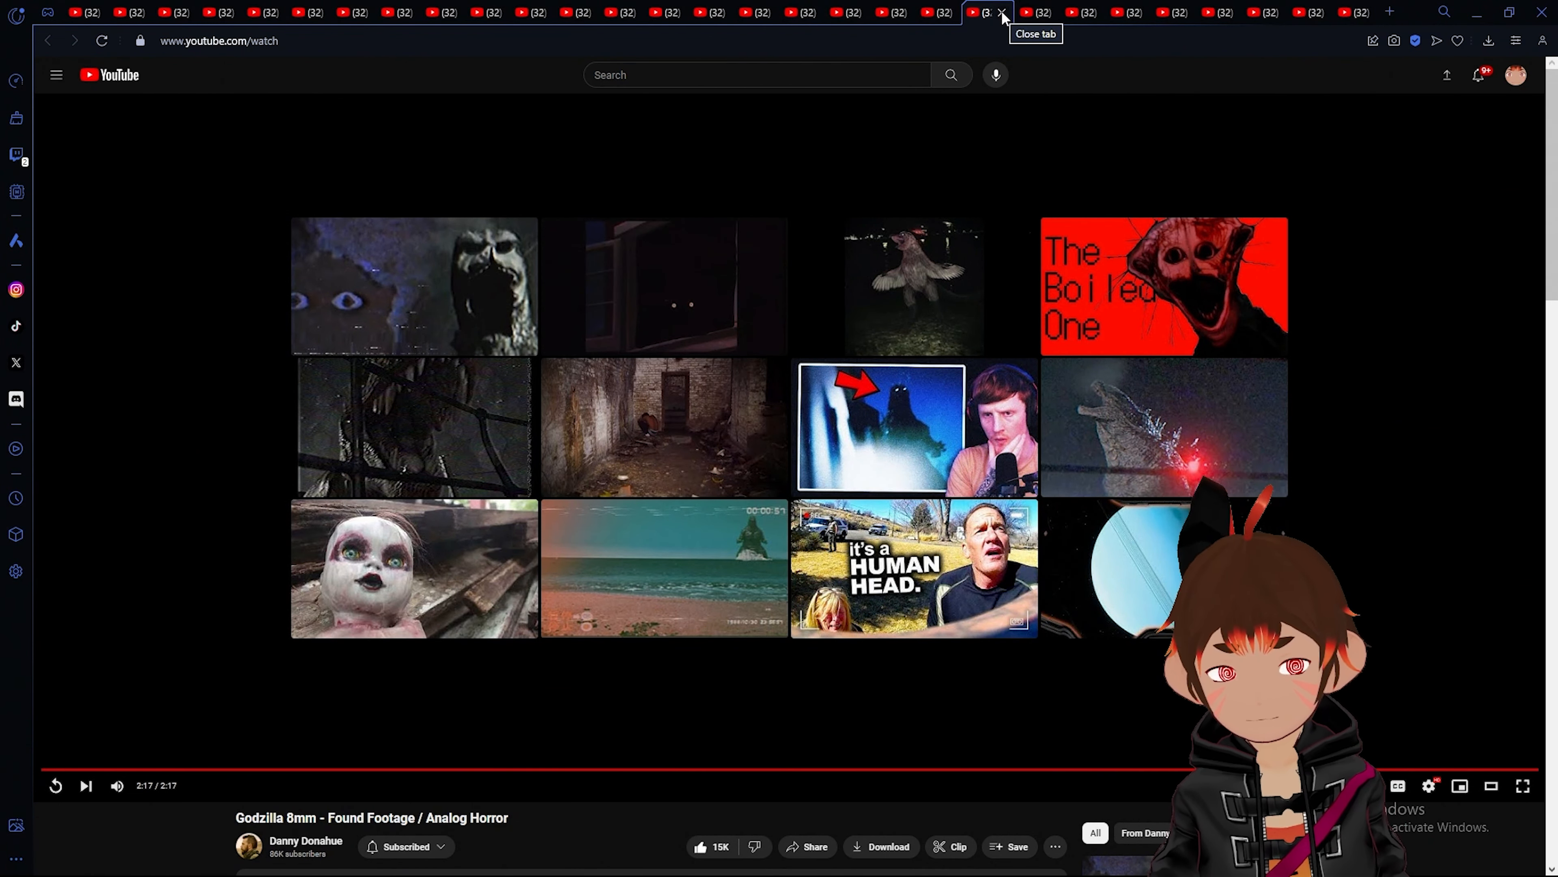